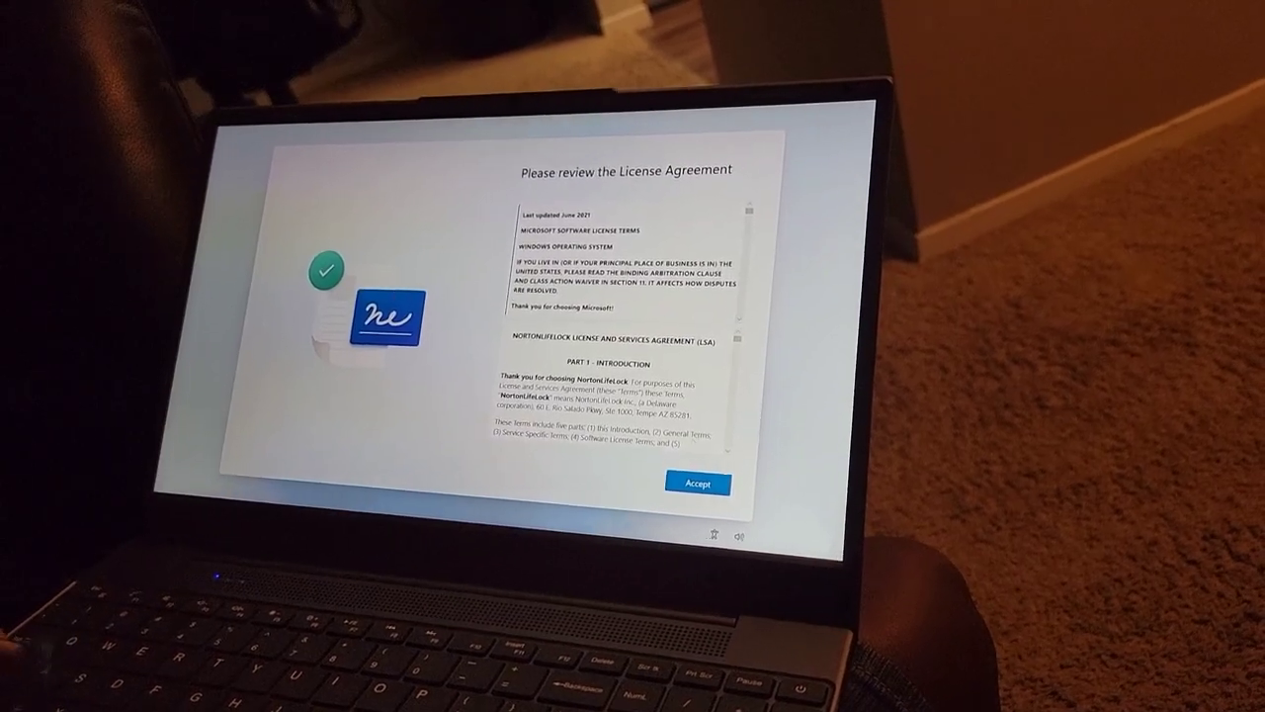
- Accept the Windows 11 license agreement so the fingerprint sign-in offer appears
left_click(698, 483)
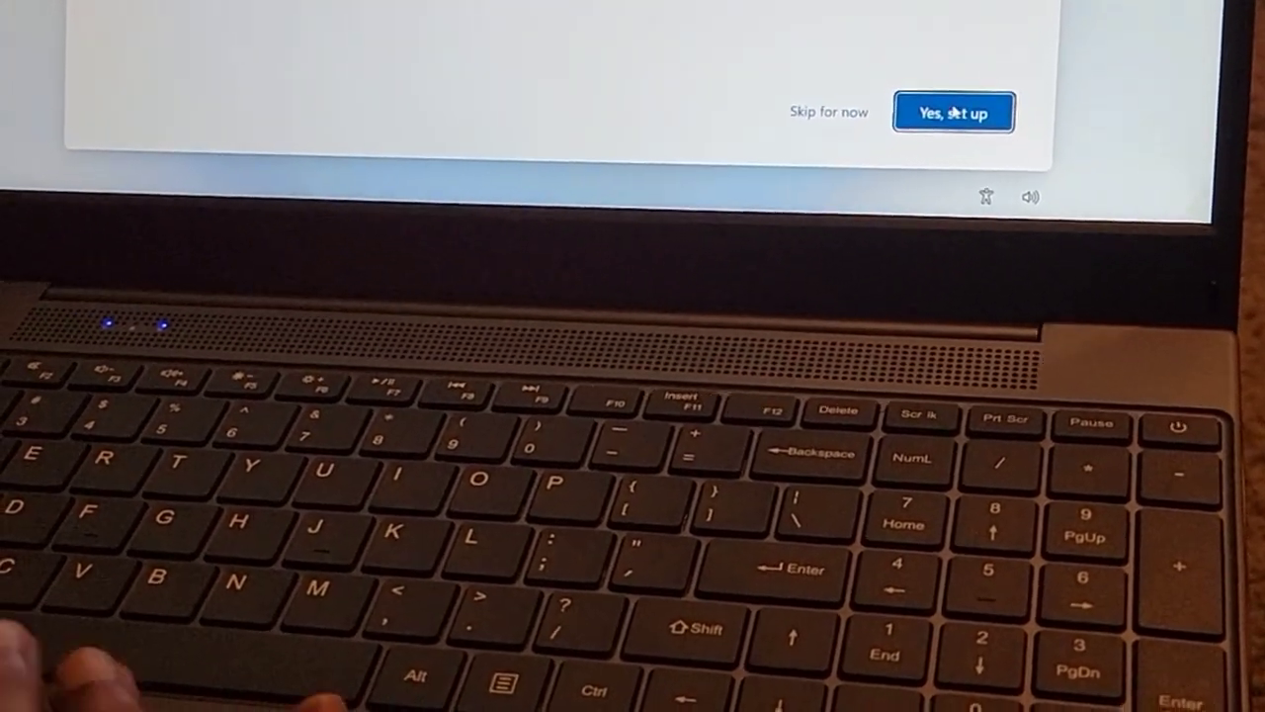
- Choose 'Yes, set up' and enroll a fingerprint for Windows Hello sign-in
left_click(953, 110)
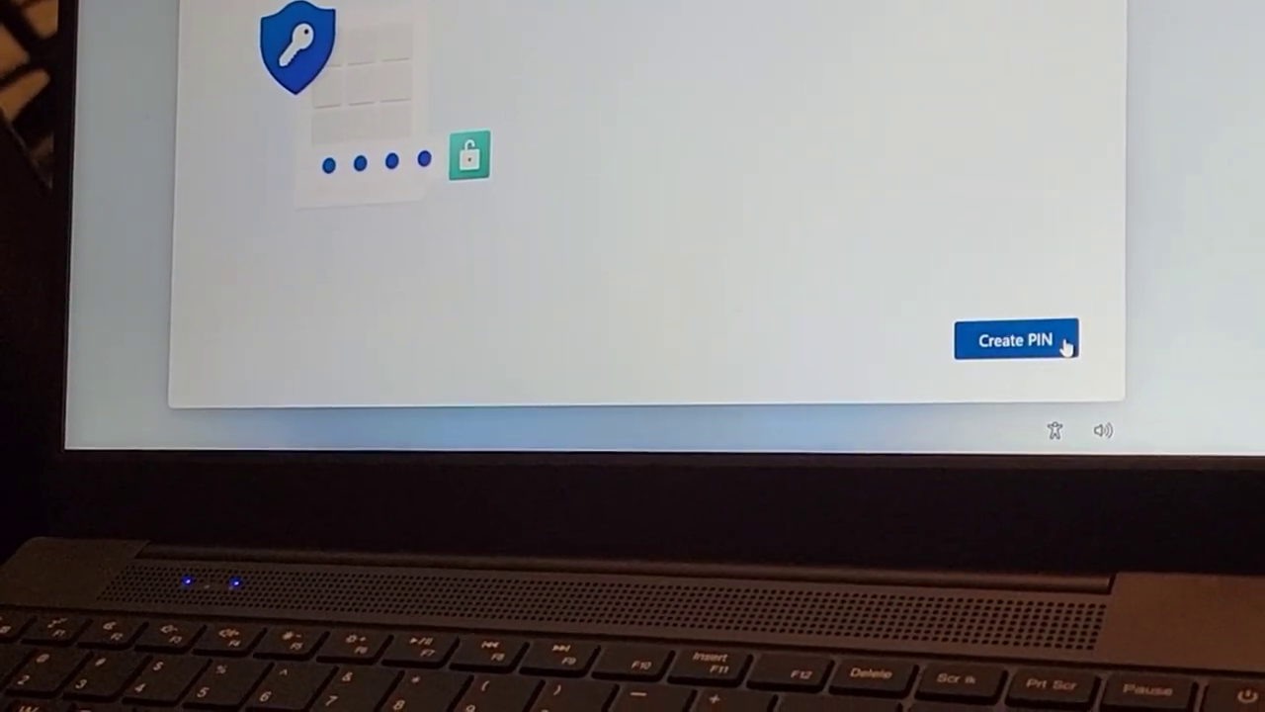
- Create and confirm a Windows Hello sign-in PIN for the device
left_click(1016, 340)
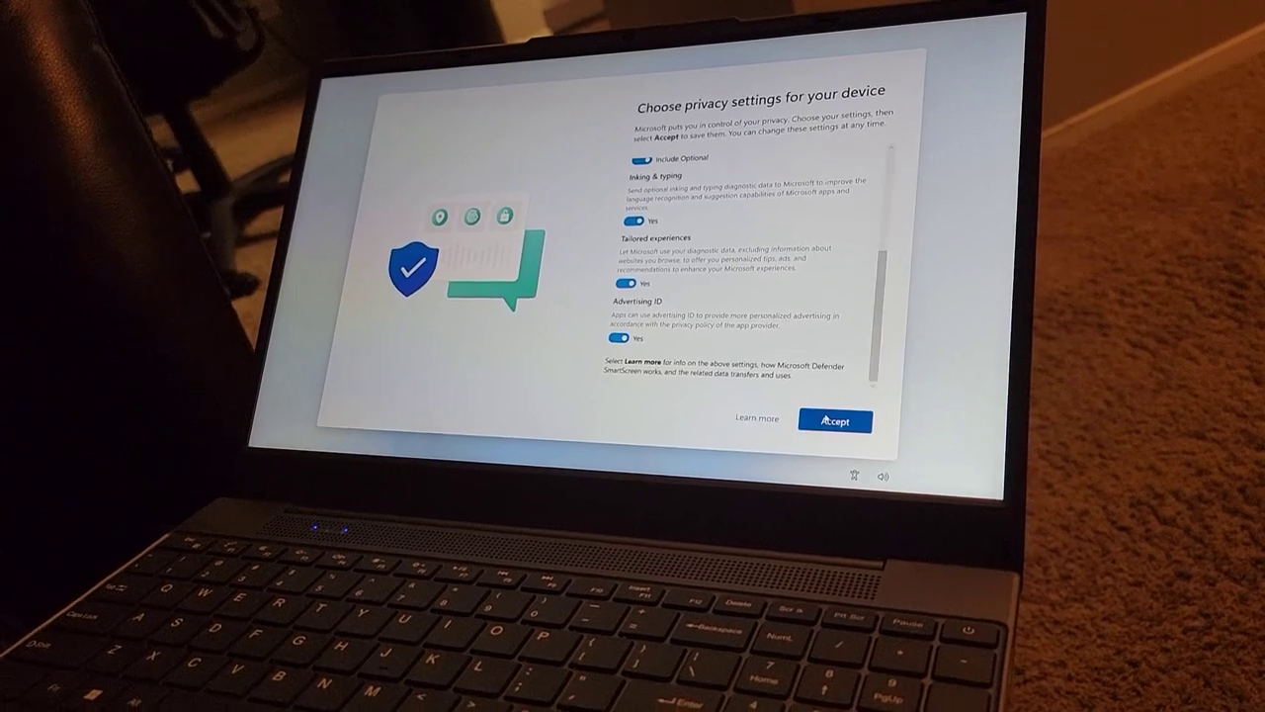
- Accept the default privacy settings and continue through experience customization
left_click(834, 419)
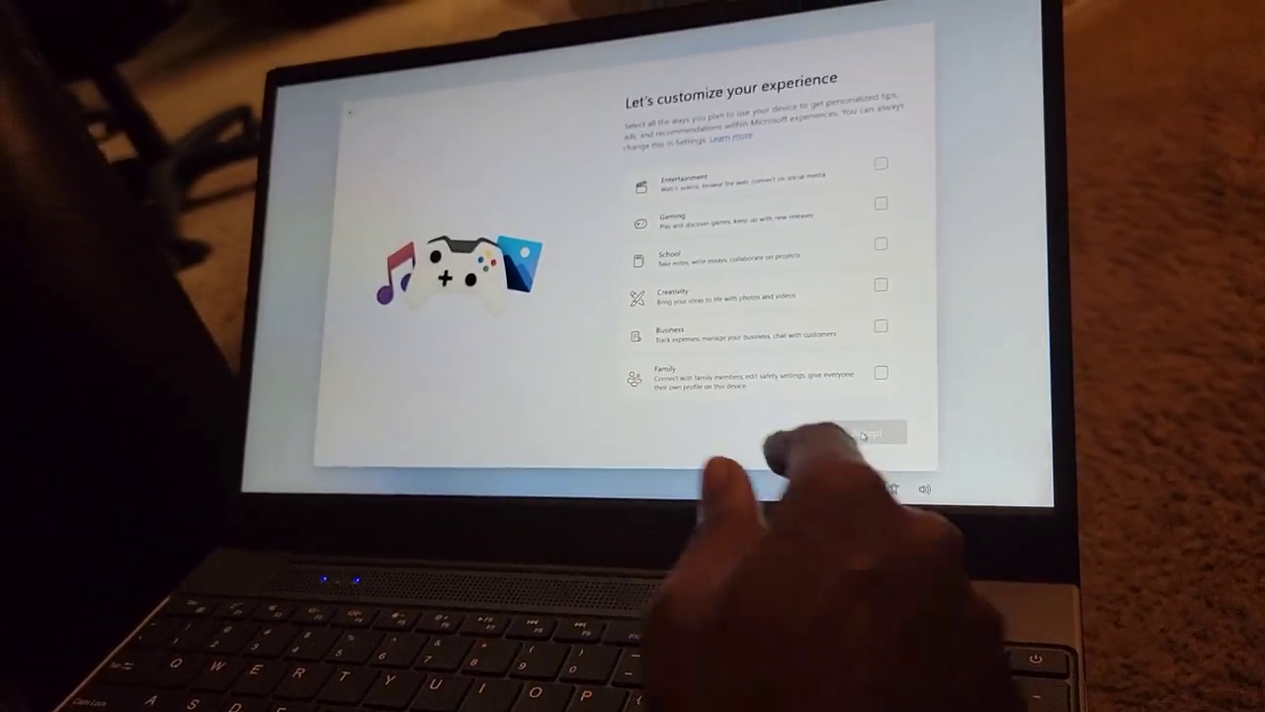
mouse_move(889, 439)
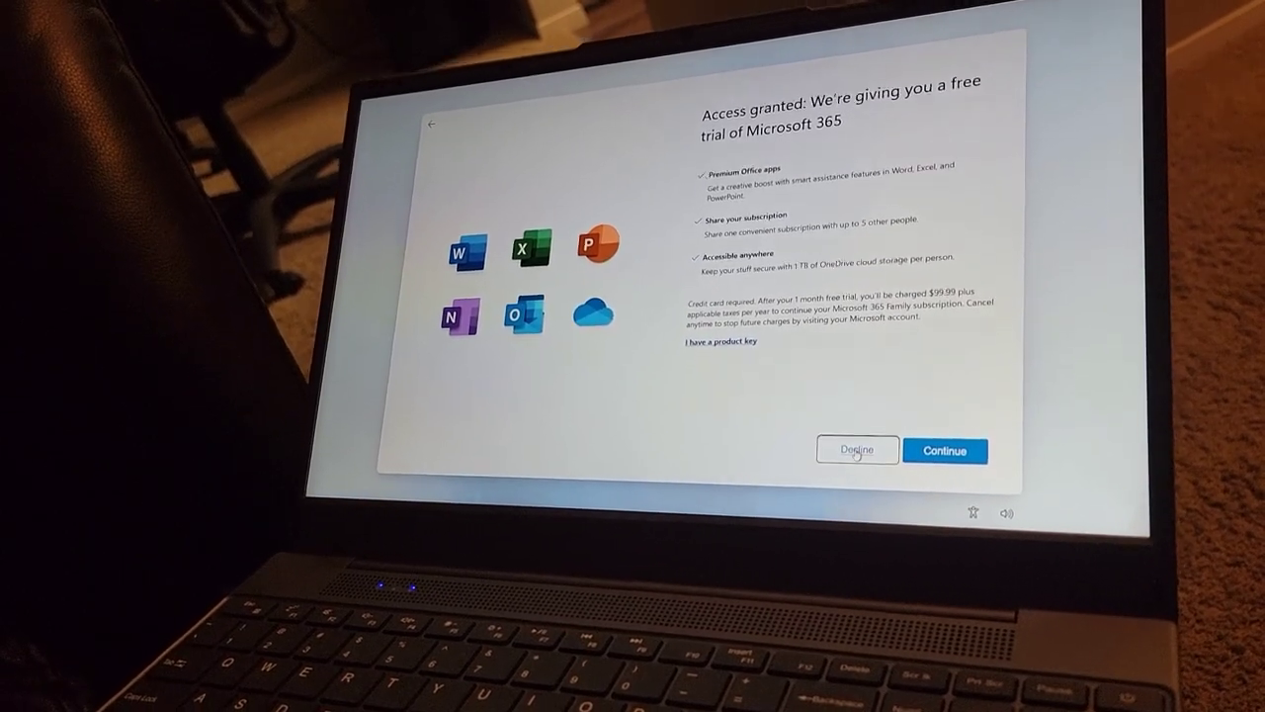
- Decline the free Microsoft 365 trial and choose 'Maybe later' for PC Game Pass
left_click(856, 450)
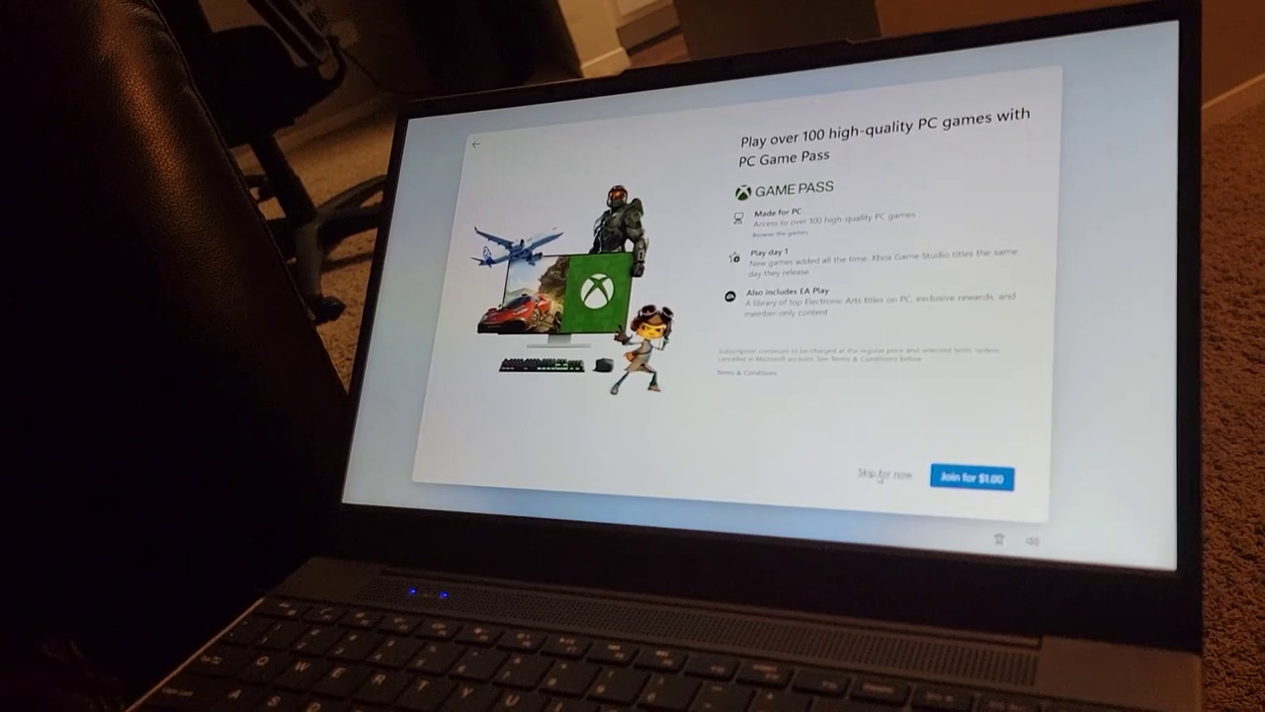
left_click(972, 476)
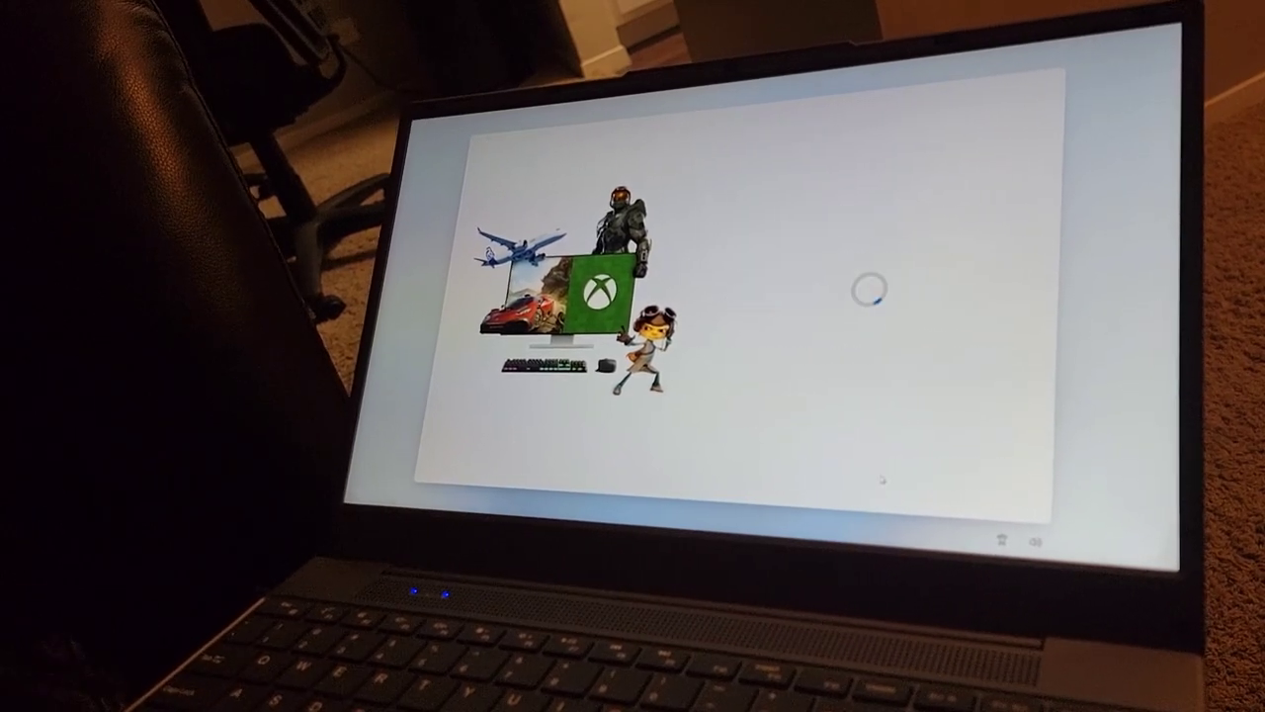